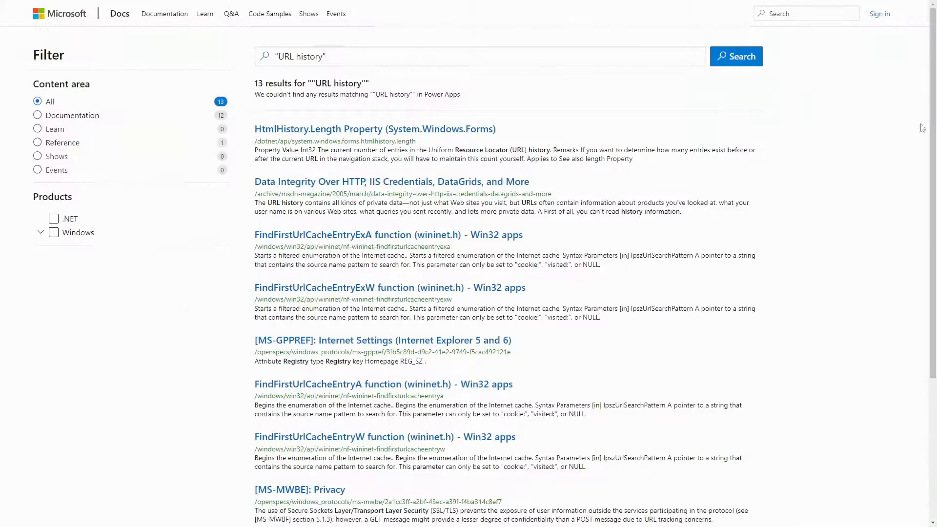
Show the 60 active URL History results and open the ~/sample-page record.
scroll(down, 3)
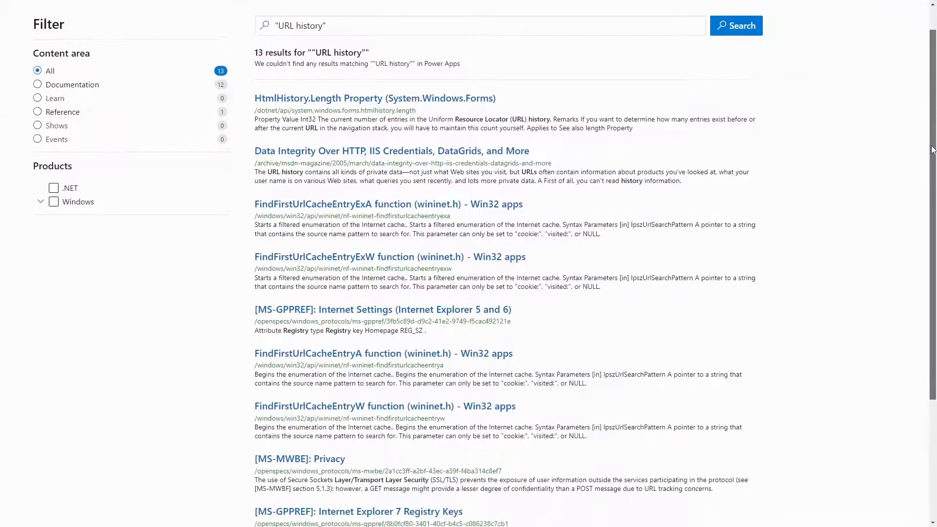
scroll(down, 3)
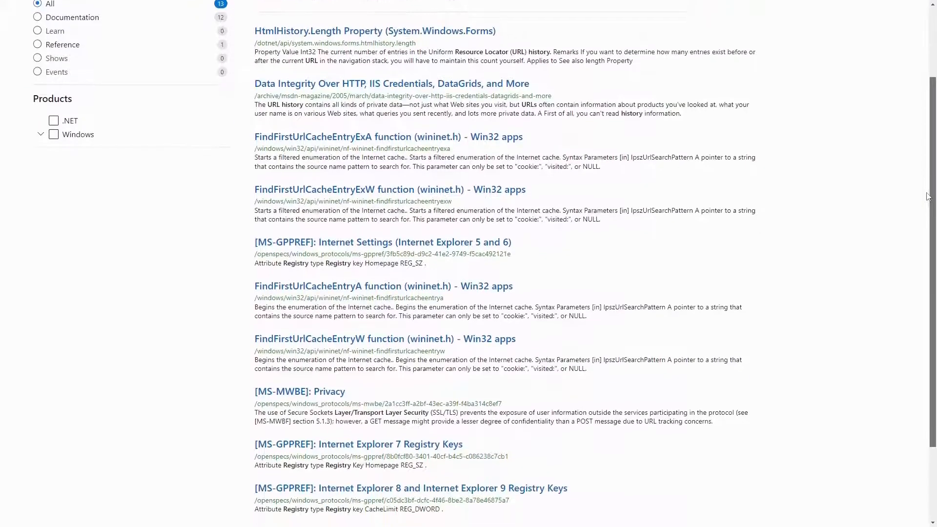
scroll(down, 3)
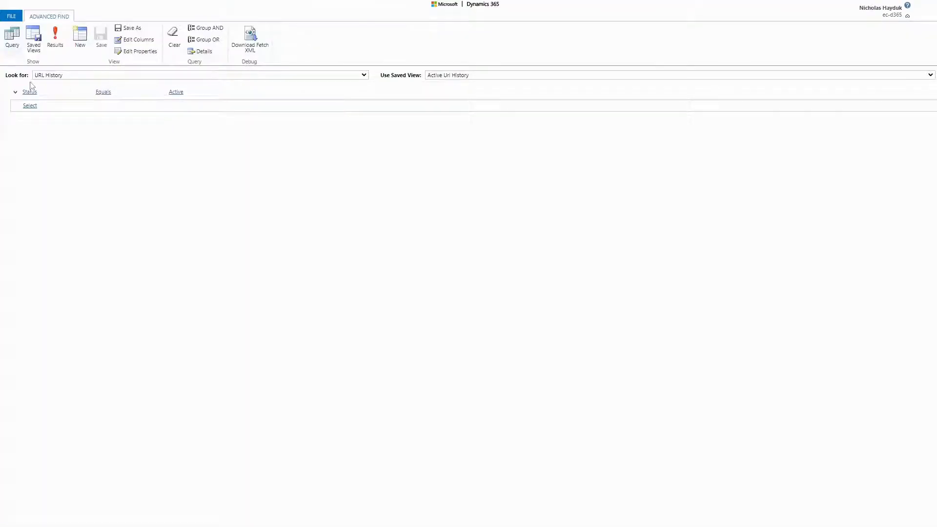
mouse_move(55, 63)
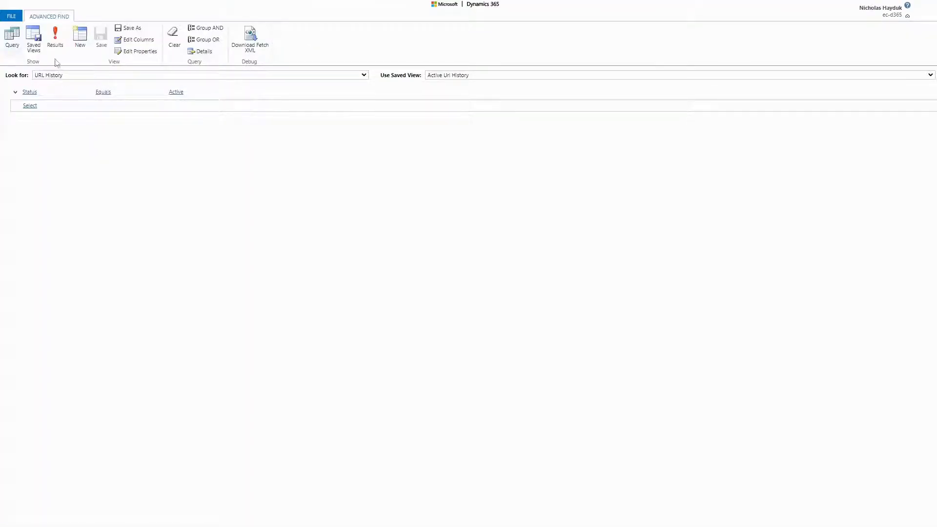
click(54, 35)
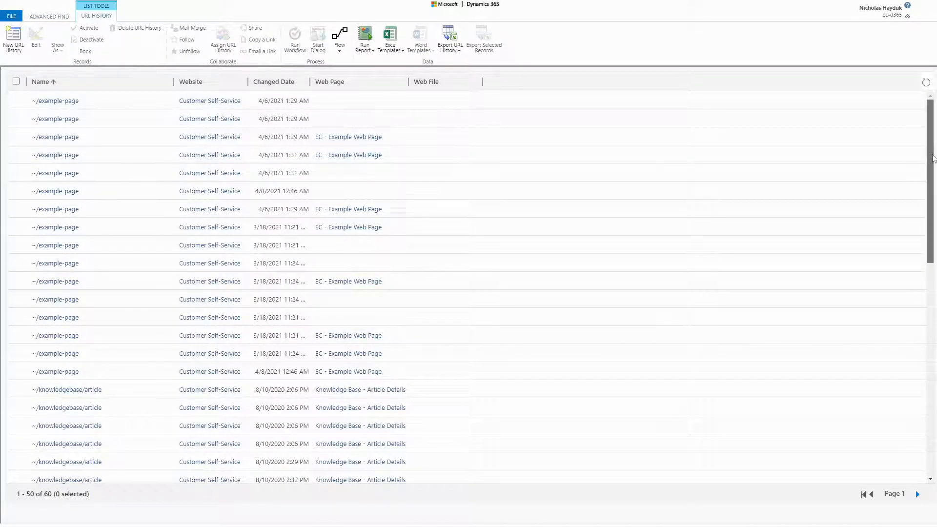
scroll(down, 3)
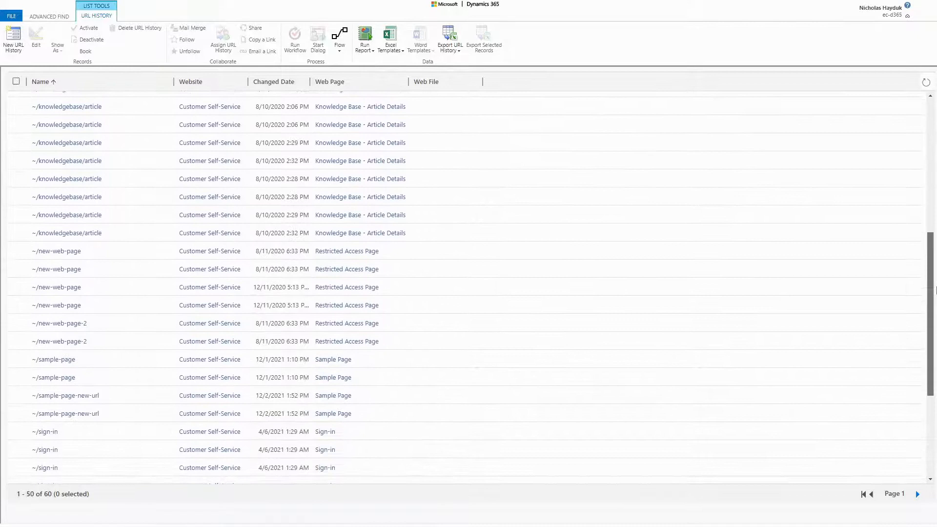
scroll(down, 3)
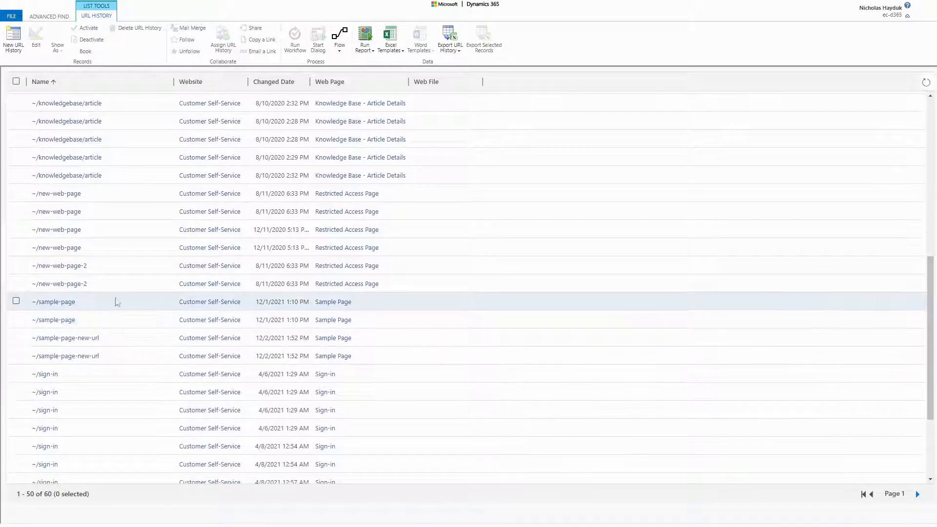
click(16, 301)
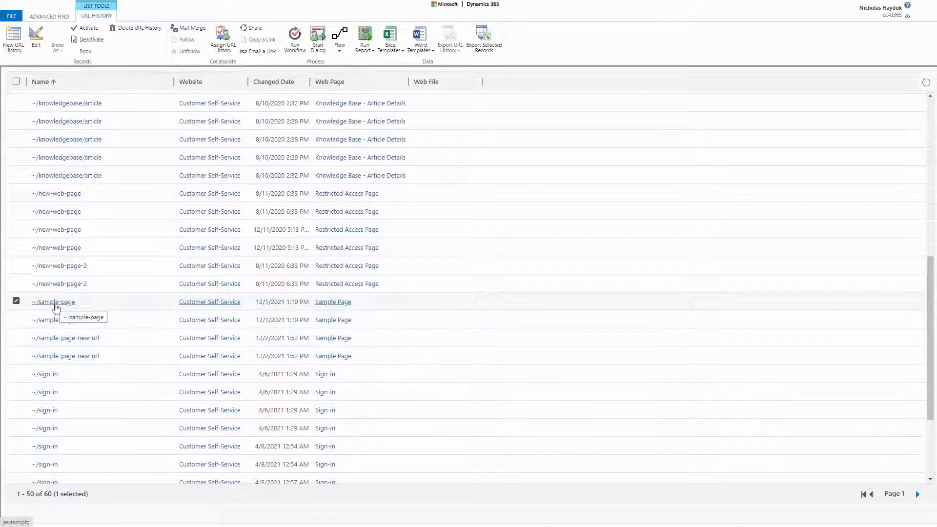
double_click(52, 301)
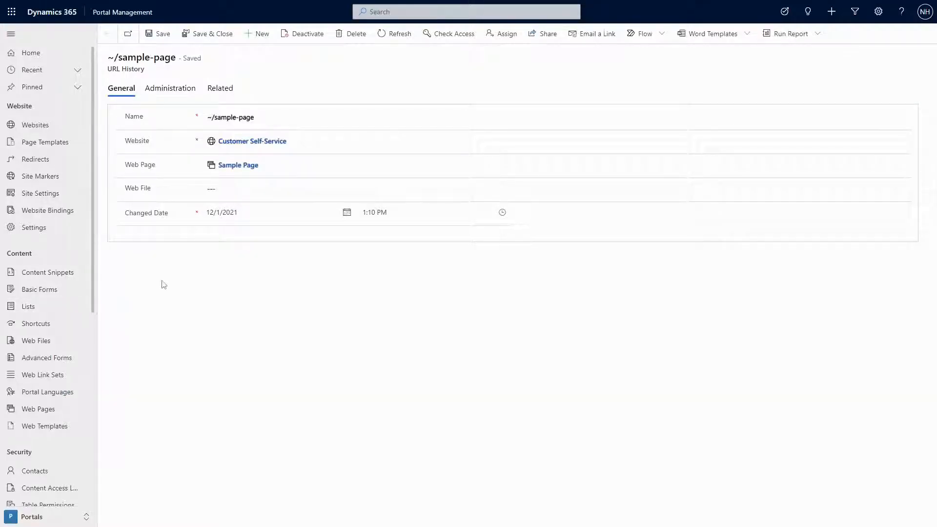
Follow the Sample Page lookup to open the New Sample Page web page record.
click(250, 141)
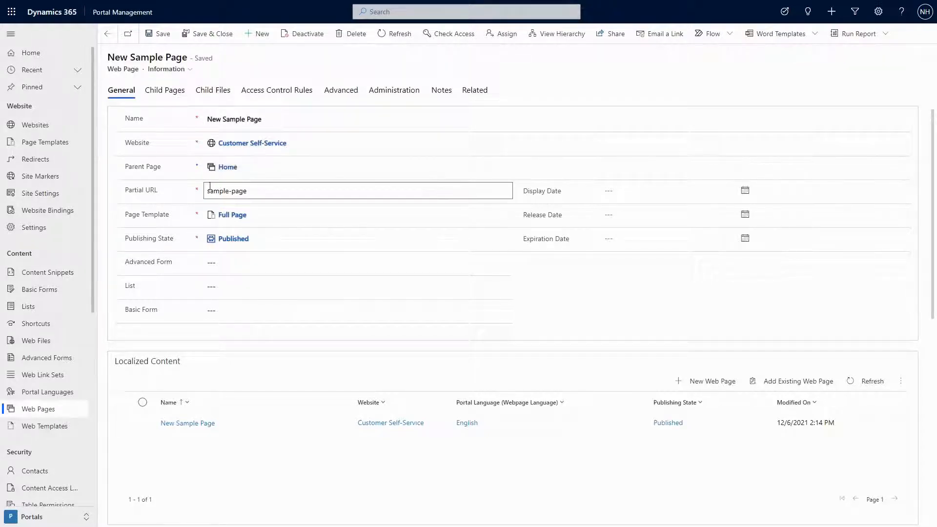
double_click(226, 191)
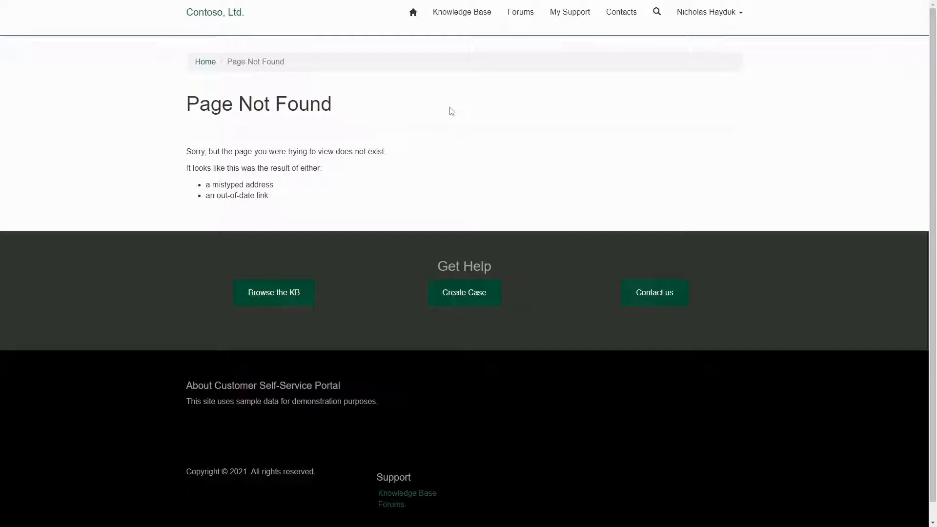
mouse_move(448, 111)
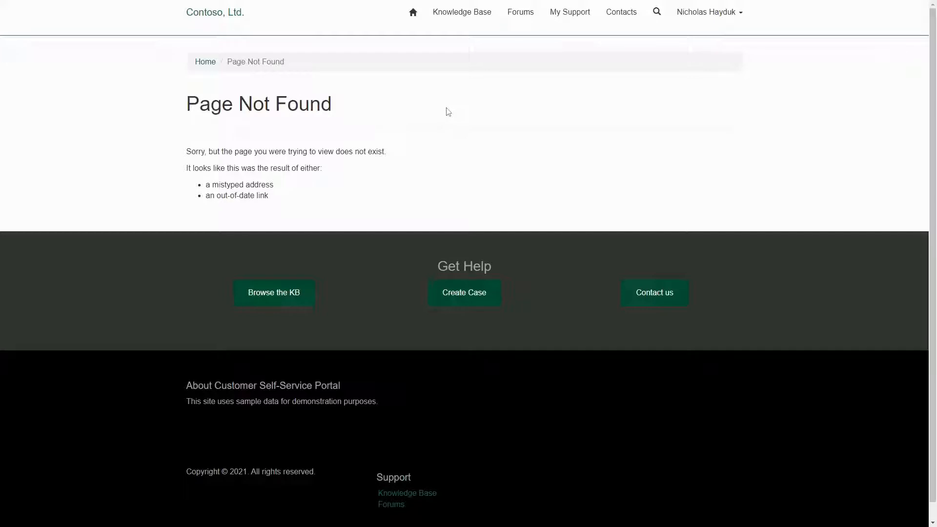
mouse_move(224, 125)
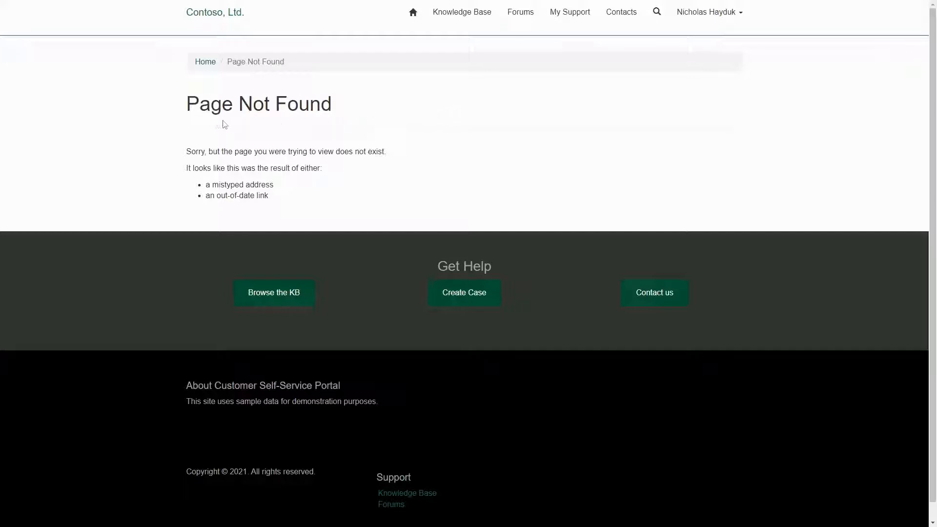
mouse_move(160, 108)
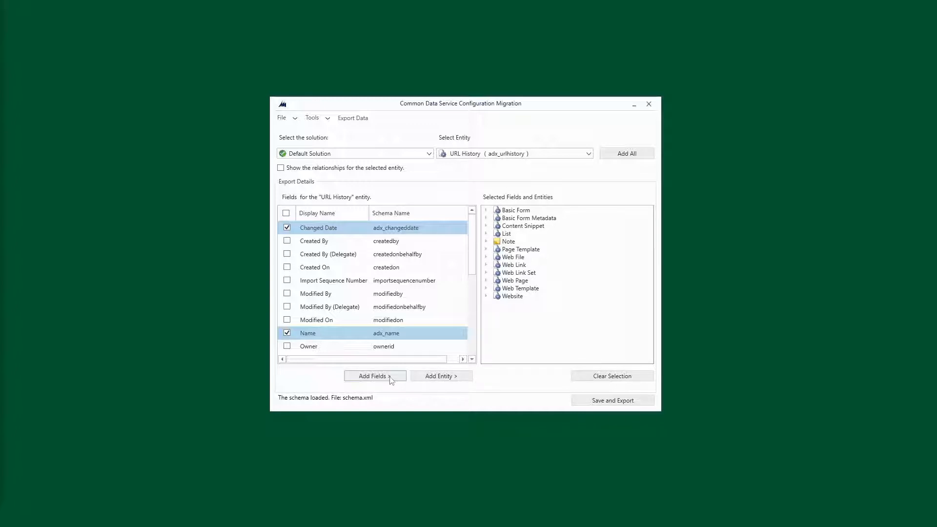
Add the Changed Date and Name fields for URL History, then save and export.
click(374, 376)
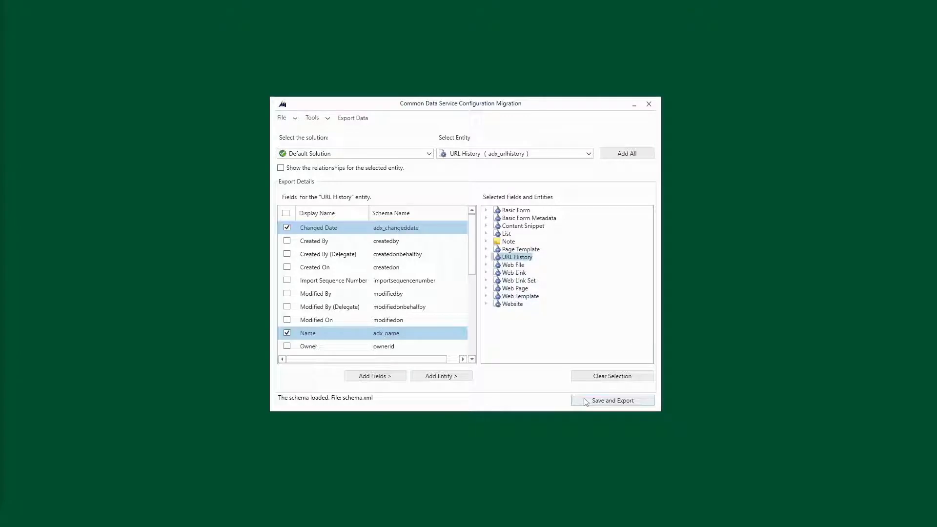
click(612, 400)
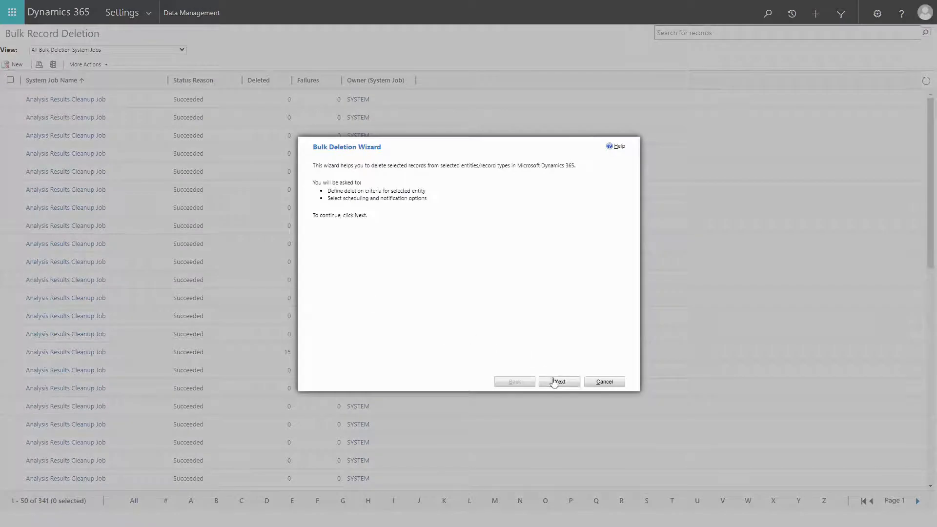
Move past the wizard introduction and set Look for to URL History.
click(557, 381)
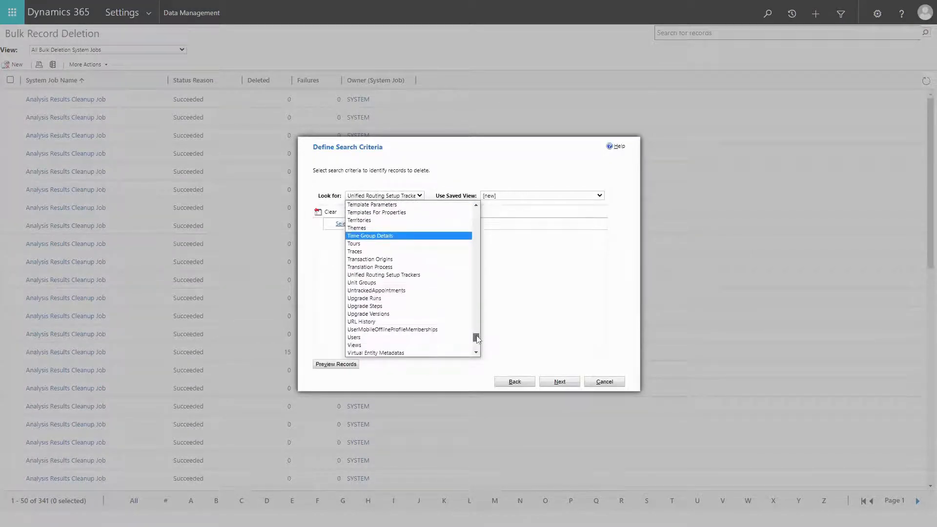
click(361, 321)
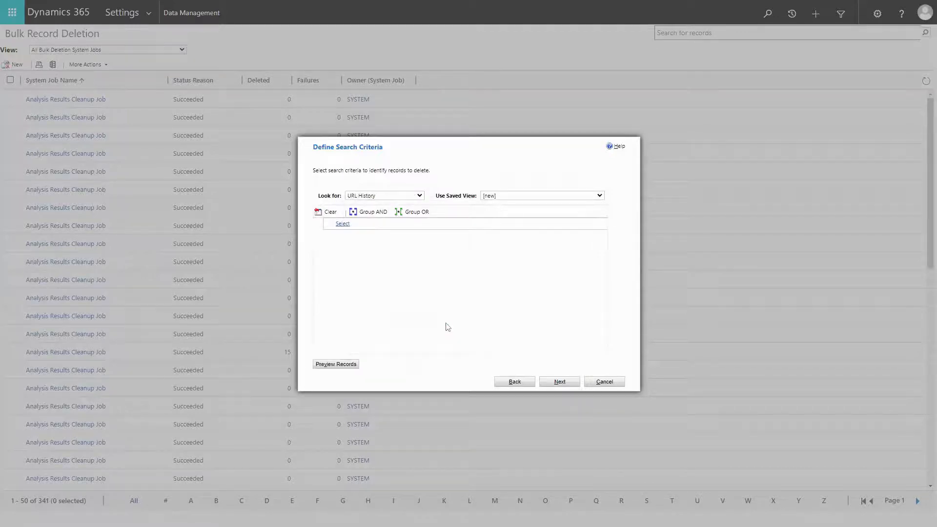